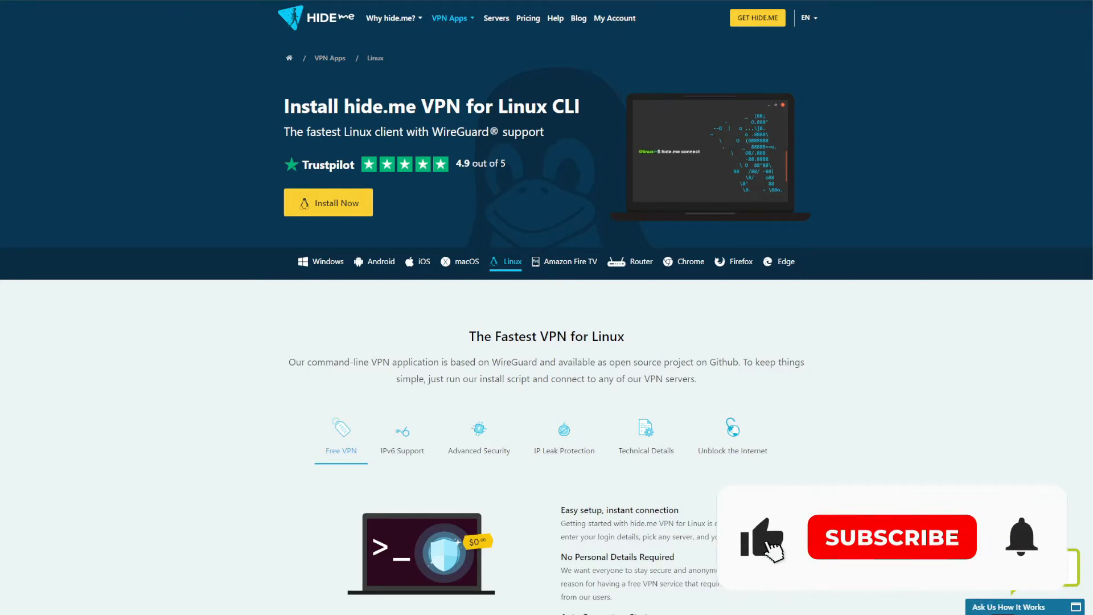
- Leave the hide.me Linux install page and switch to ExpressVPN with its VPN Locations window, USA - New York selected
left_click(890, 536)
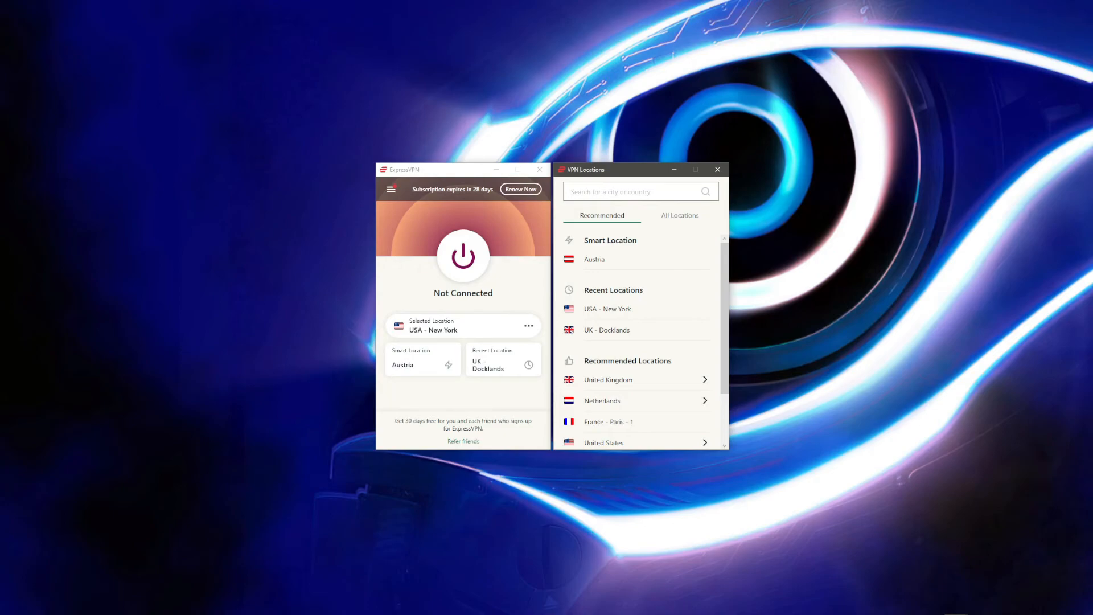
- Switch from ExpressVPN to the CyberGhost app on its Favorites list with France, Germany and United States starred
left_click(520, 189)
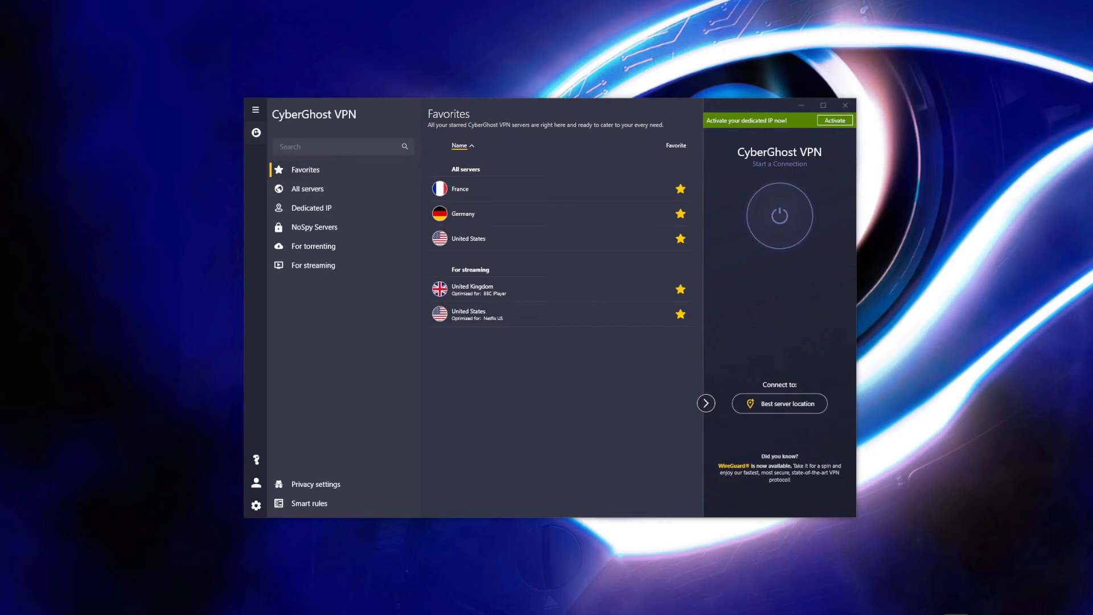
- Browse the For torrenting and For streaming server lists, then bring up the Choose a plan page showing 1-month, 2-year and 6-month pricing
left_click(313, 246)
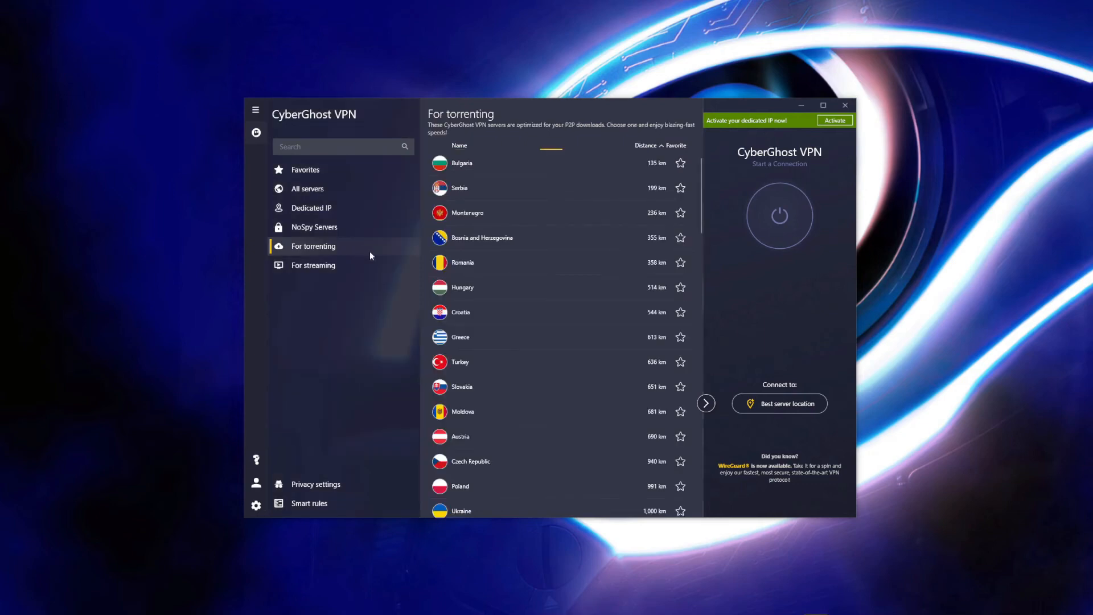
left_click(313, 265)
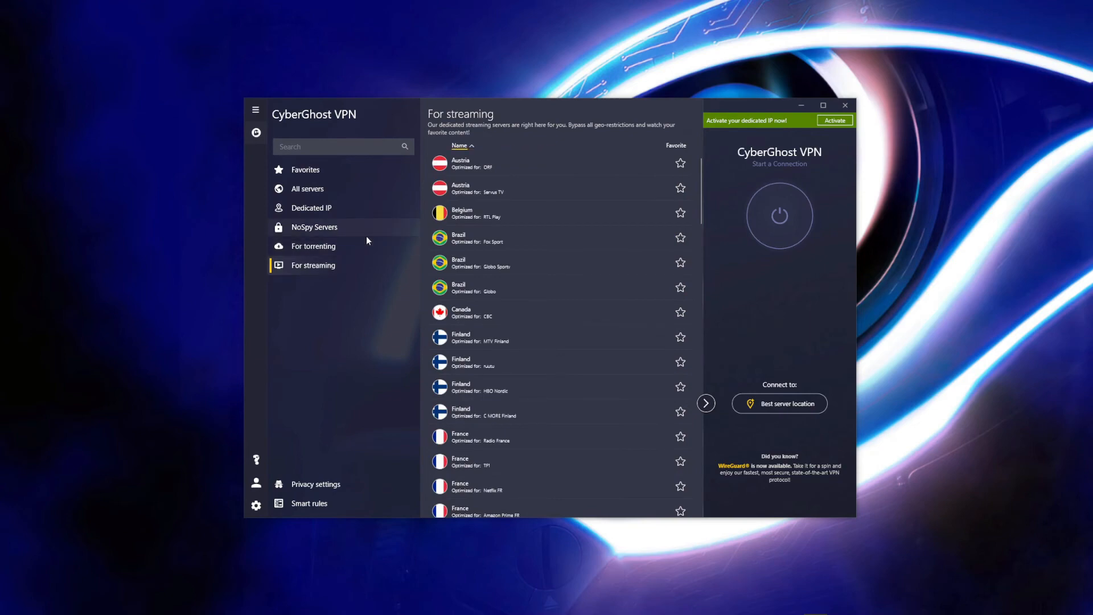
left_click(309, 502)
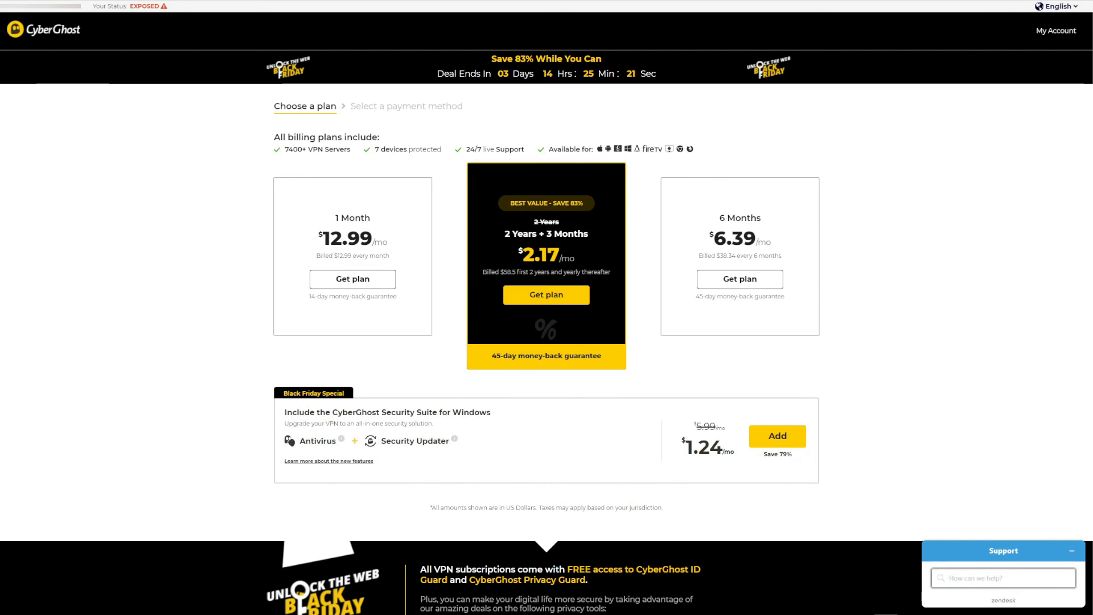
scroll("down", 3)
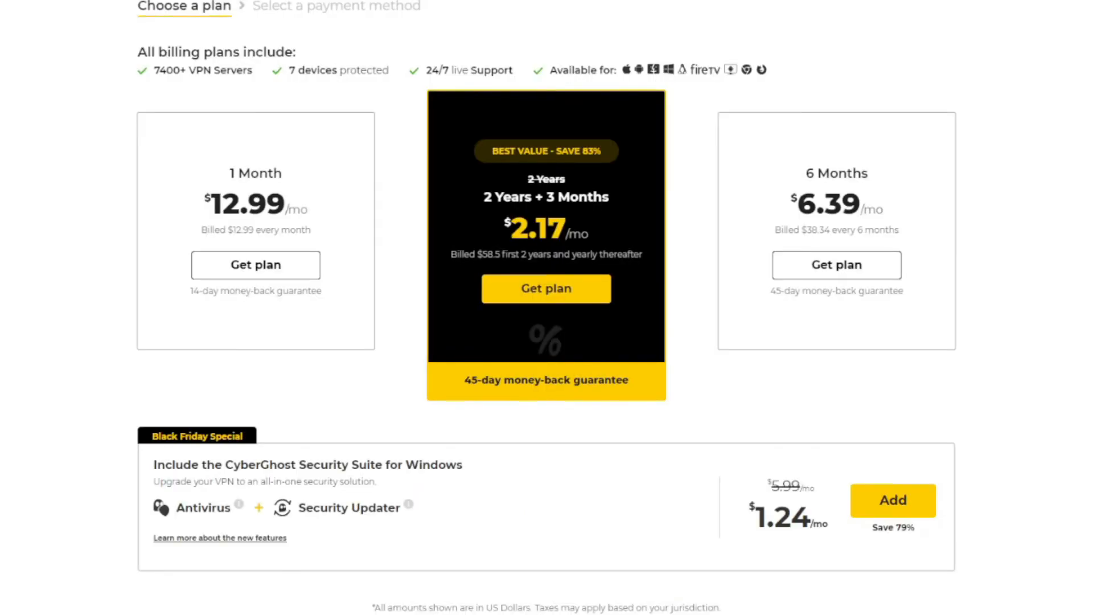